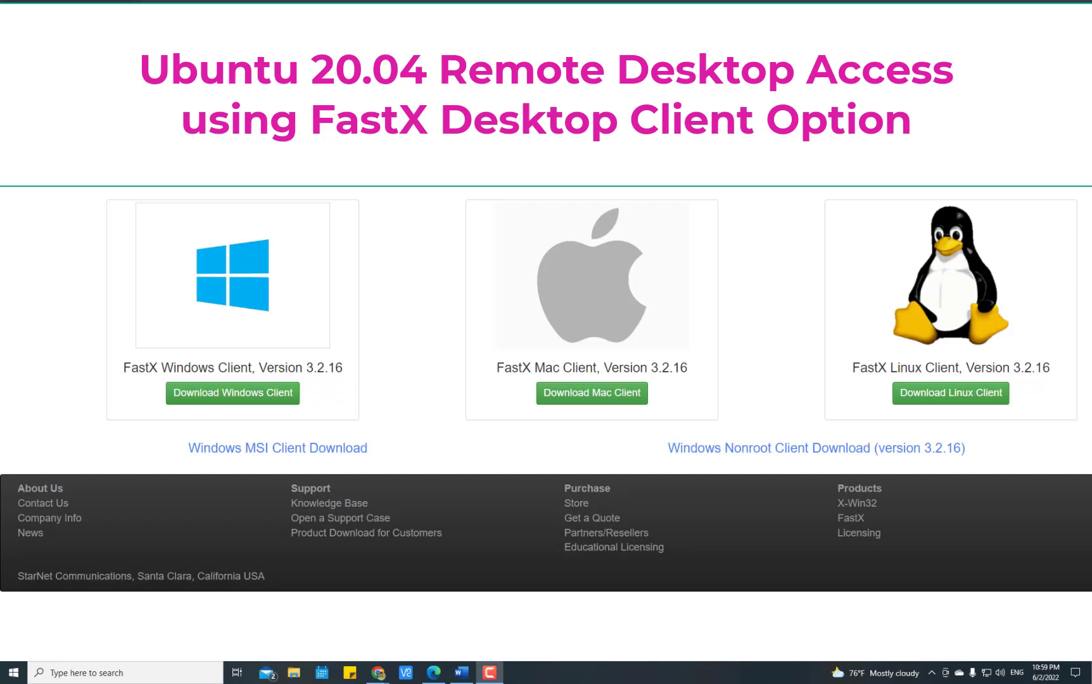
mouse_move(760, 237)
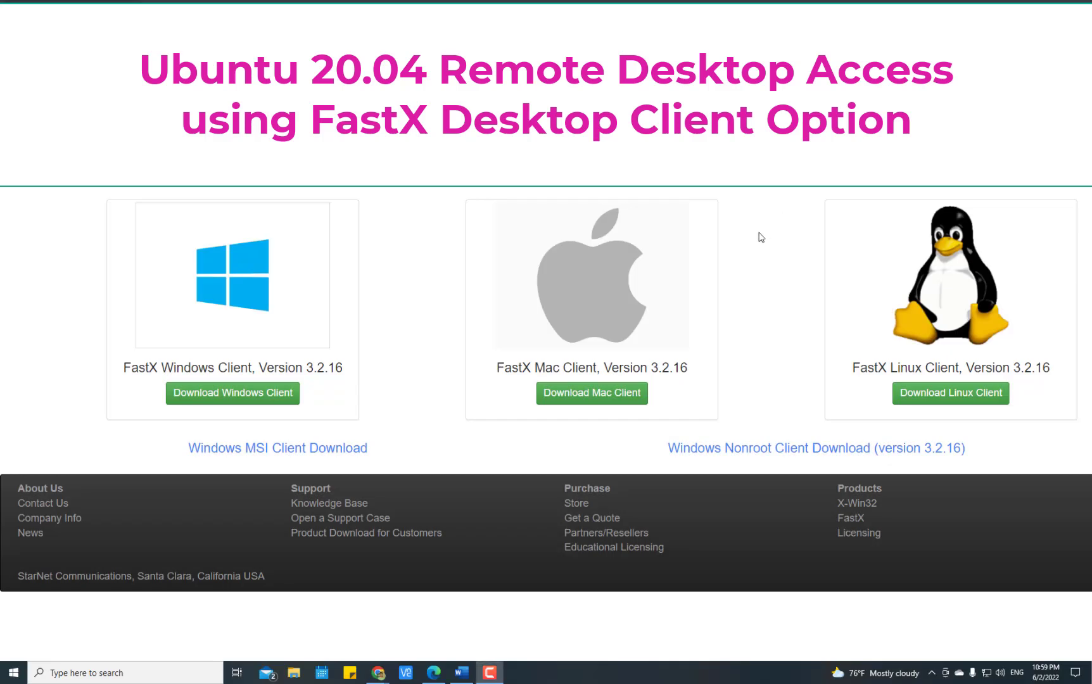
mouse_move(769, 283)
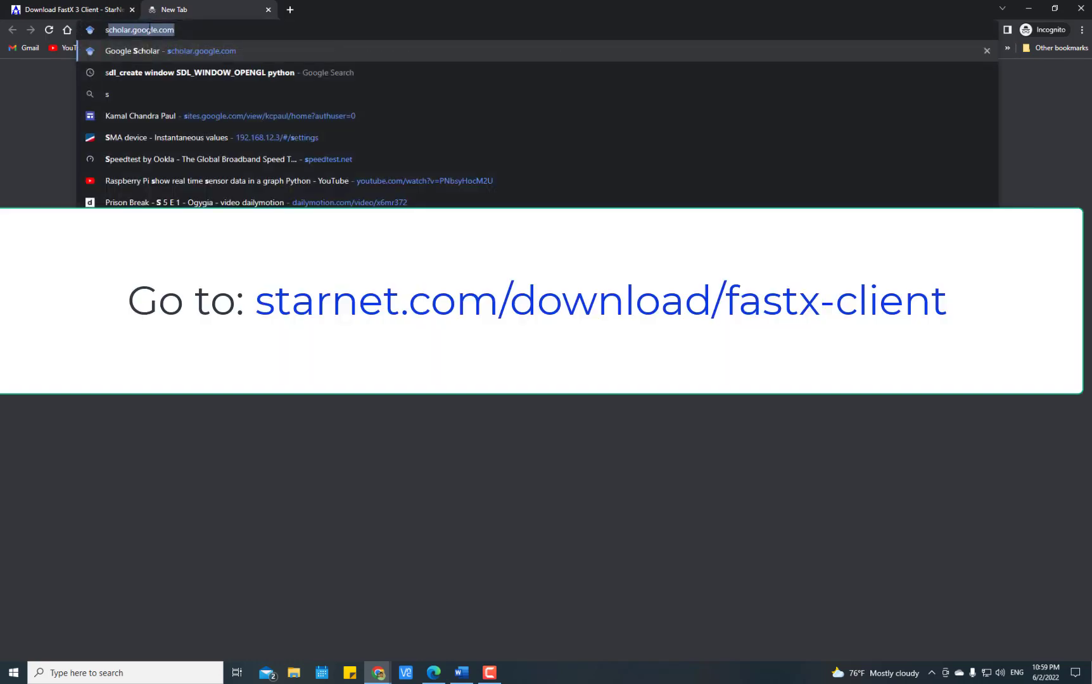
Step: Go to starnet.com/download/fastx-client and download and run the Windows client installer
type("starnet.com/download/fastx-client")
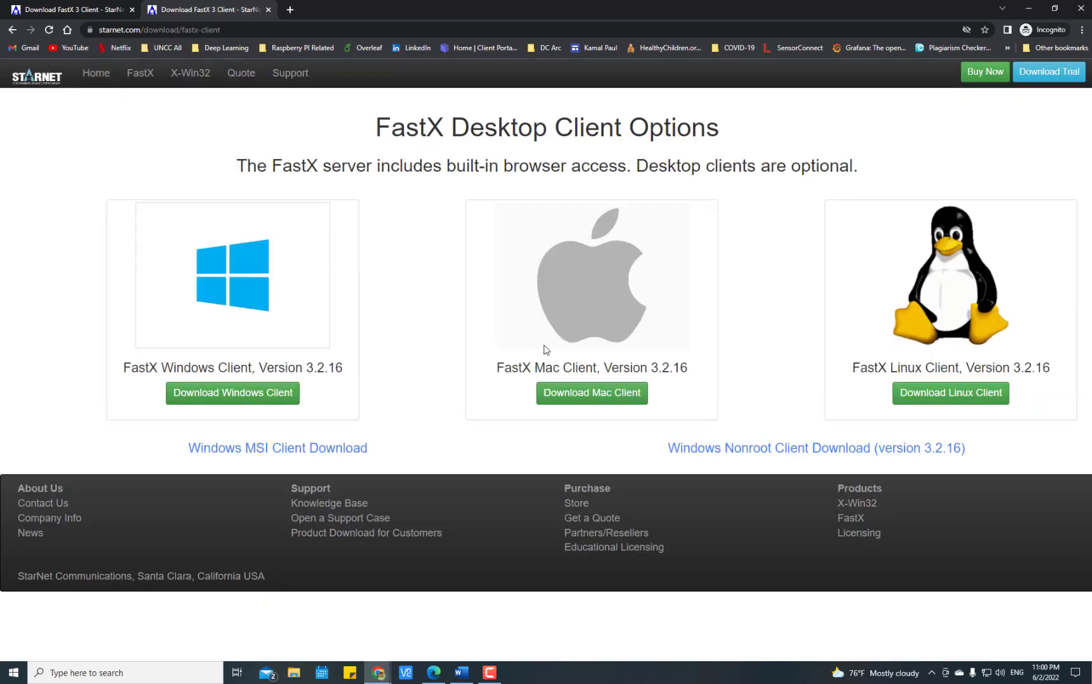
mouse_move(140, 330)
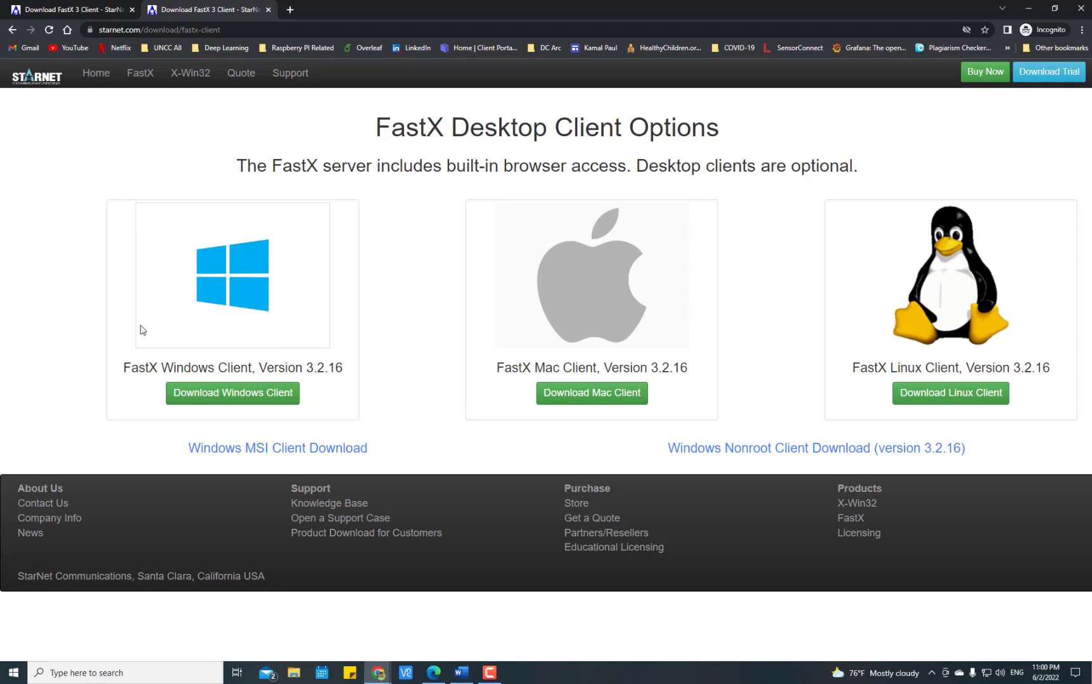
mouse_move(232, 393)
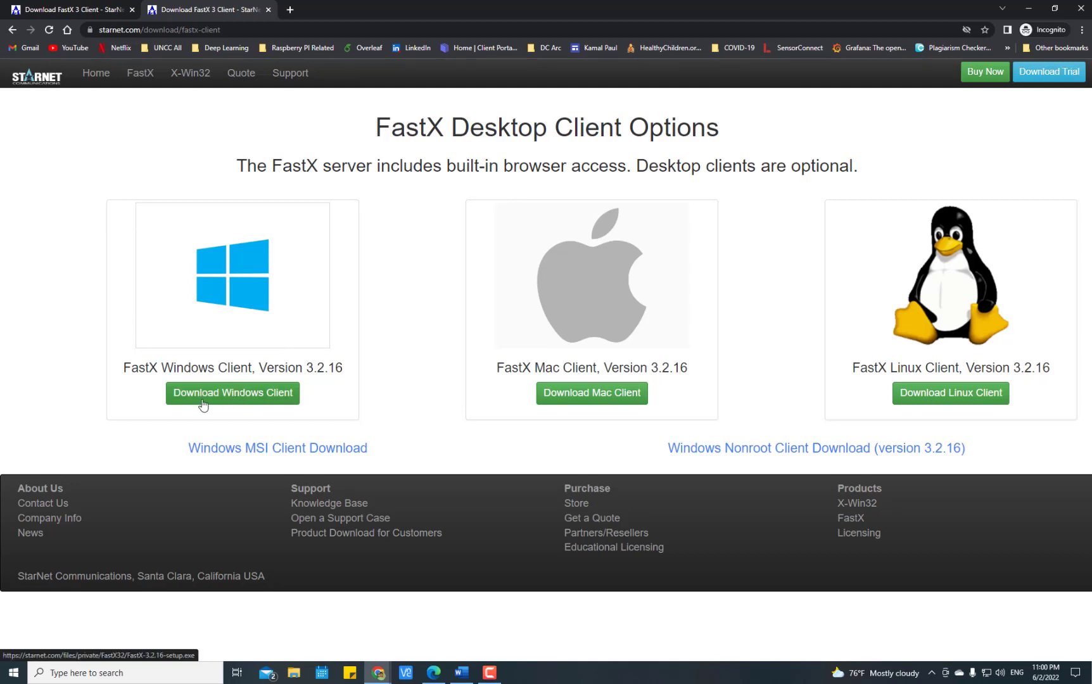
mouse_move(591, 393)
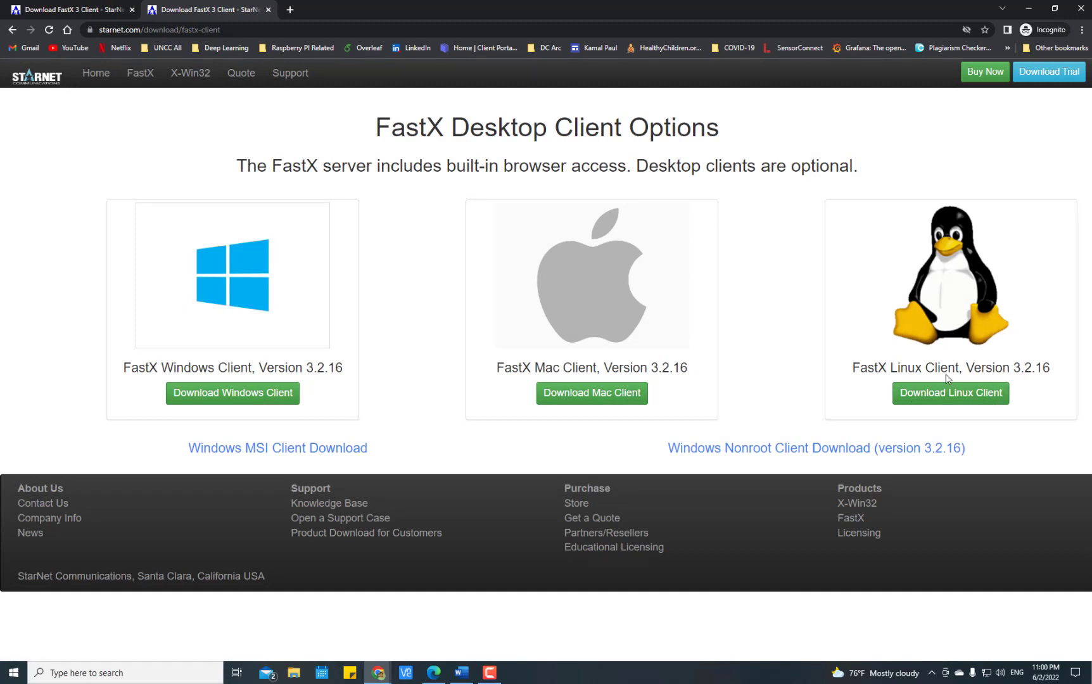
mouse_move(630, 412)
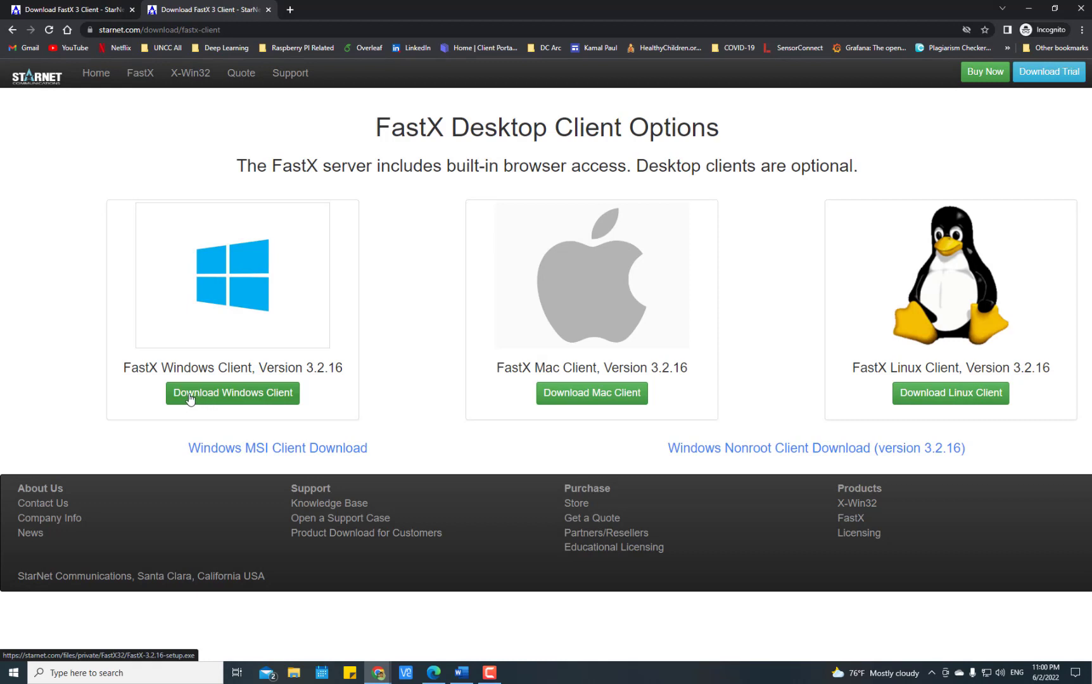
left_click(232, 393)
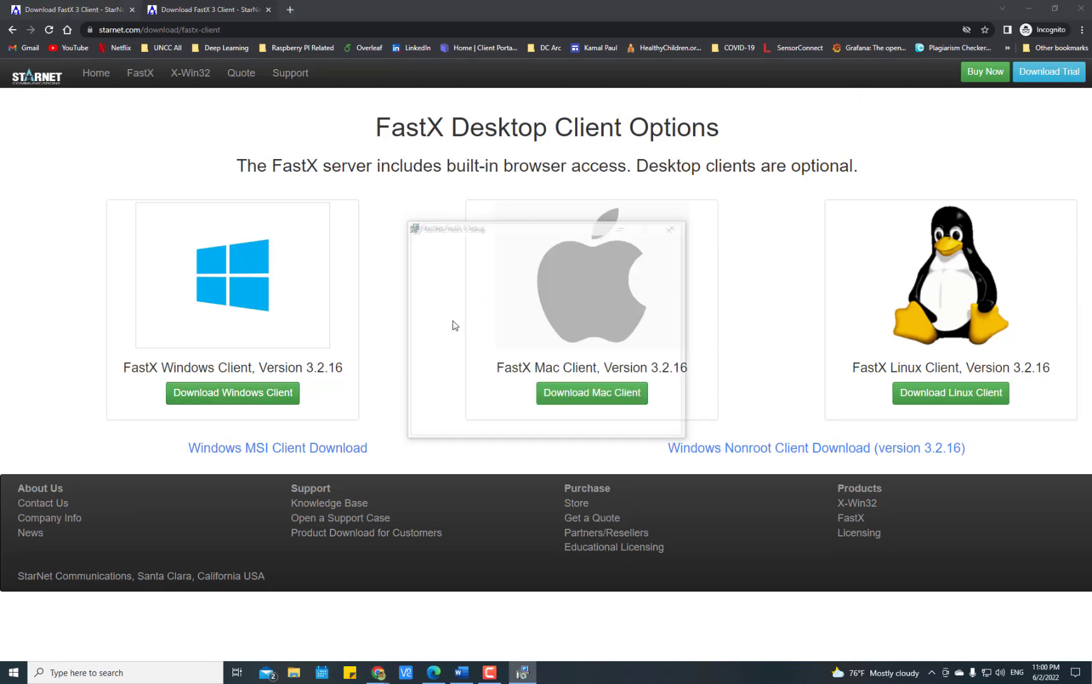
Step: Accept the license, install FastX 3 to the default folder, then minimize the browser
left_click(426, 400)
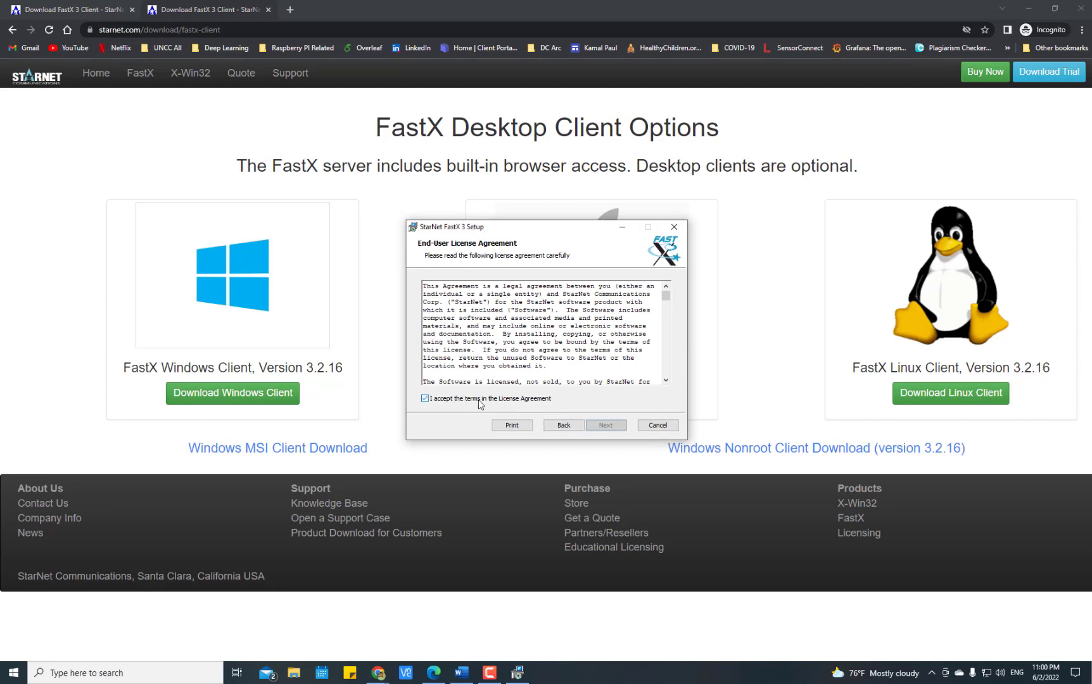
left_click(604, 425)
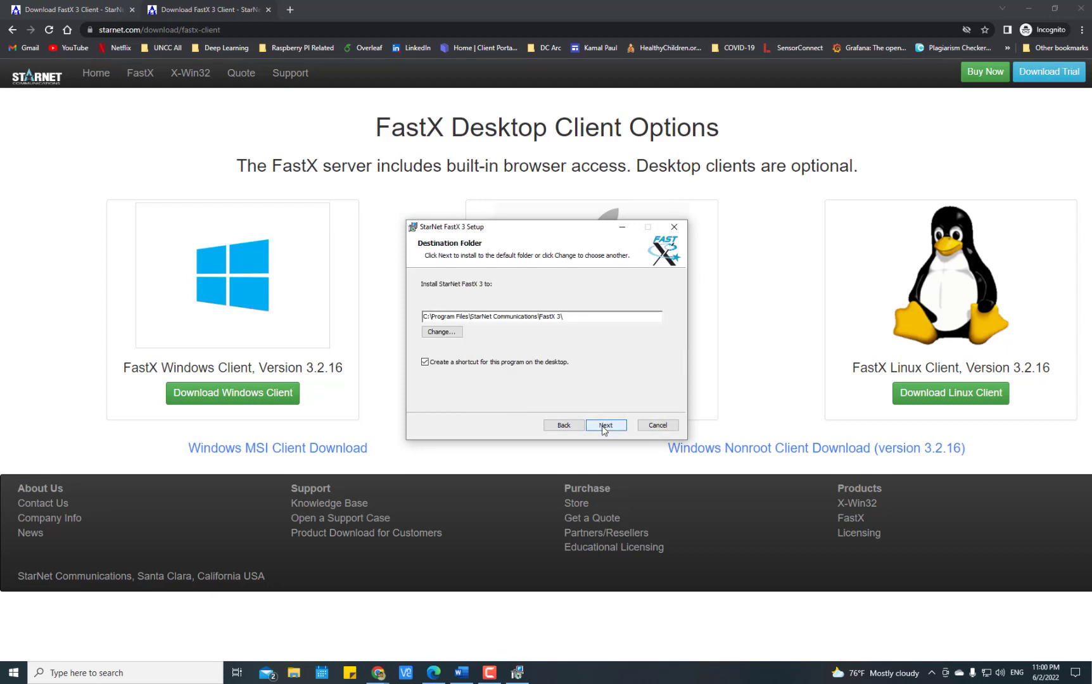
left_click(605, 425)
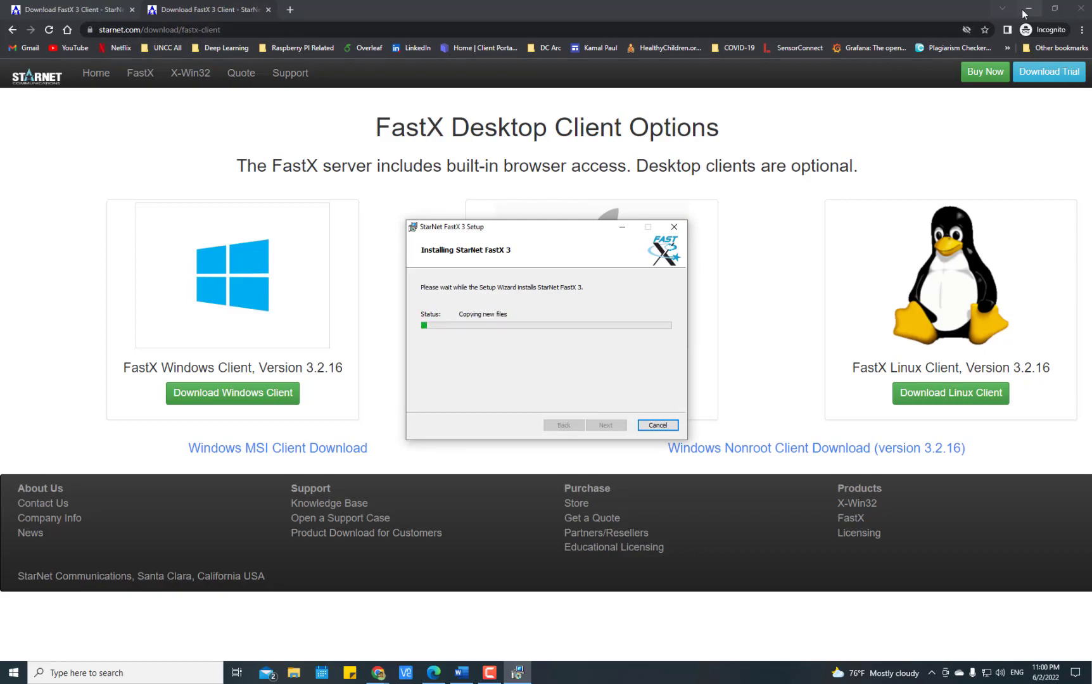
left_click(1028, 9)
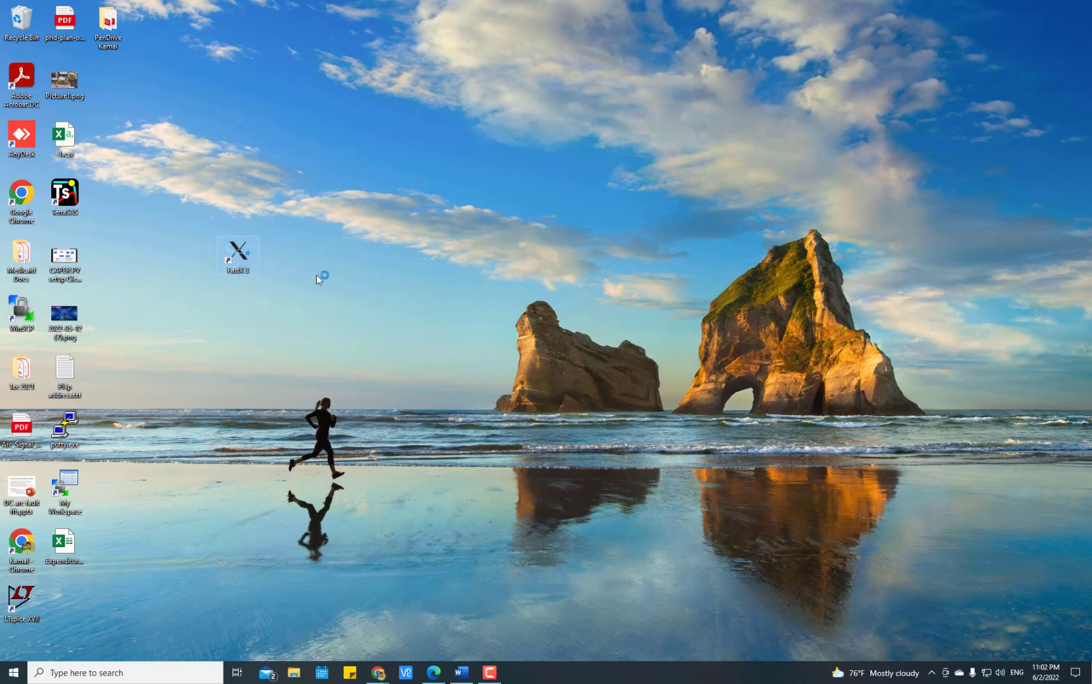
Step: Launch FastX 3 from the desktop shortcut and open a new connection form from Connections
double_click(238, 252)
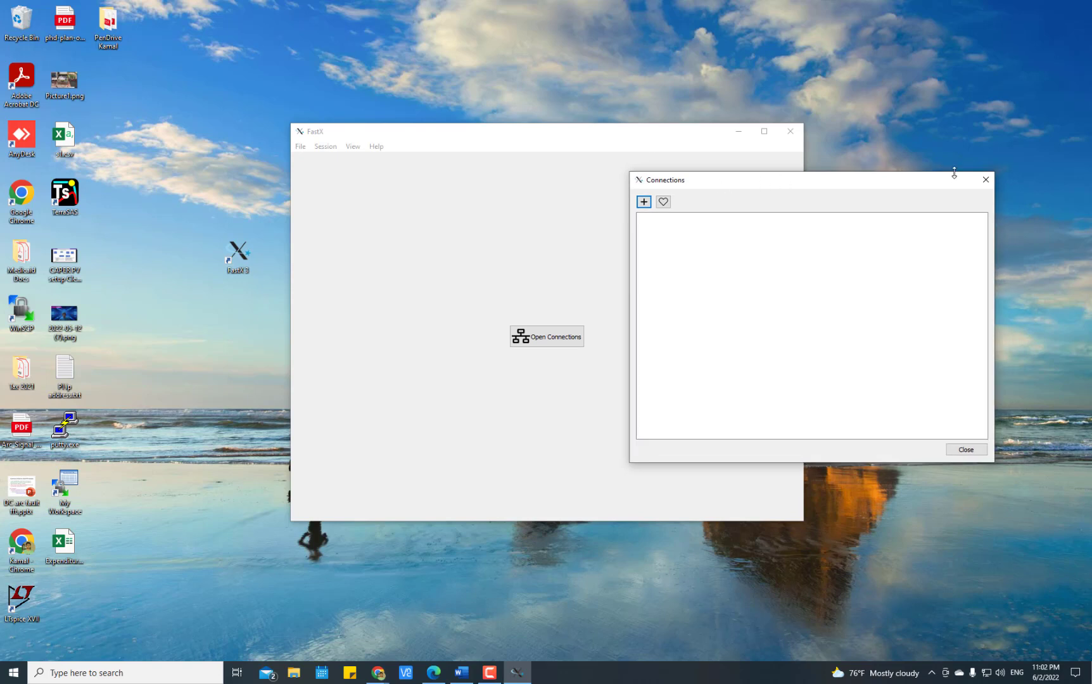
left_click(965, 450)
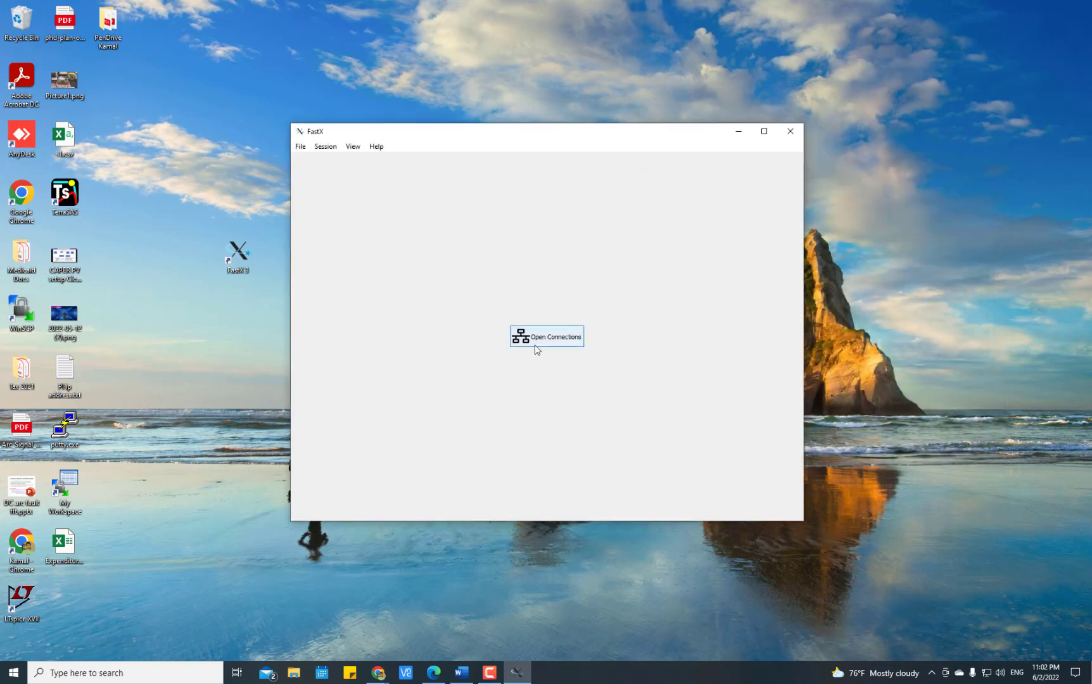
left_click(546, 337)
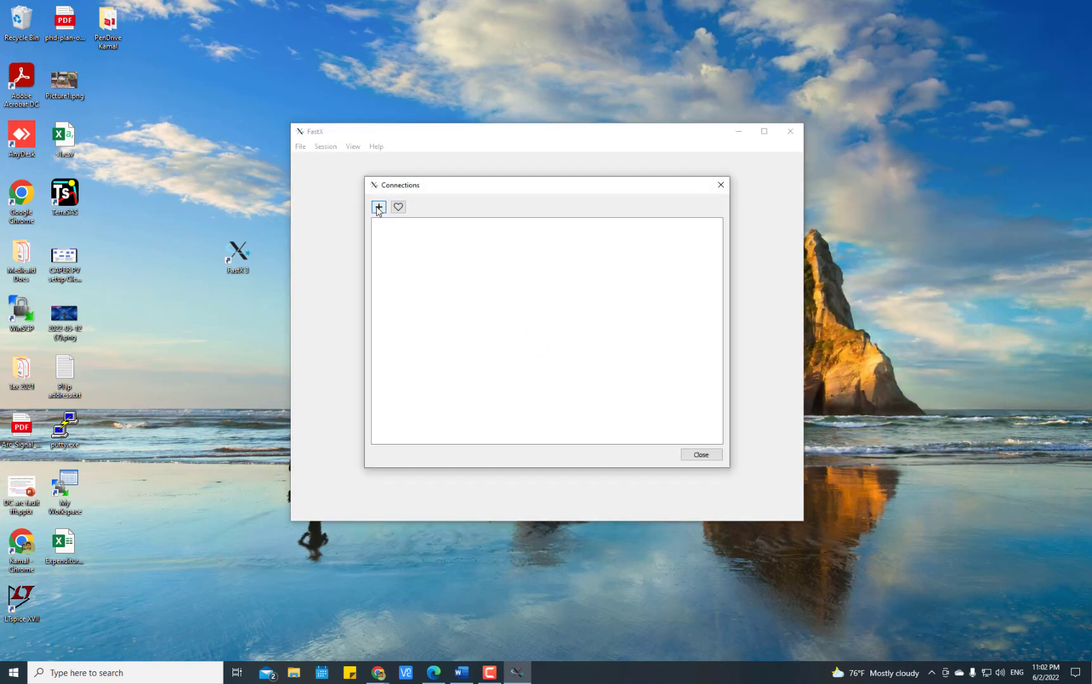
left_click(379, 208)
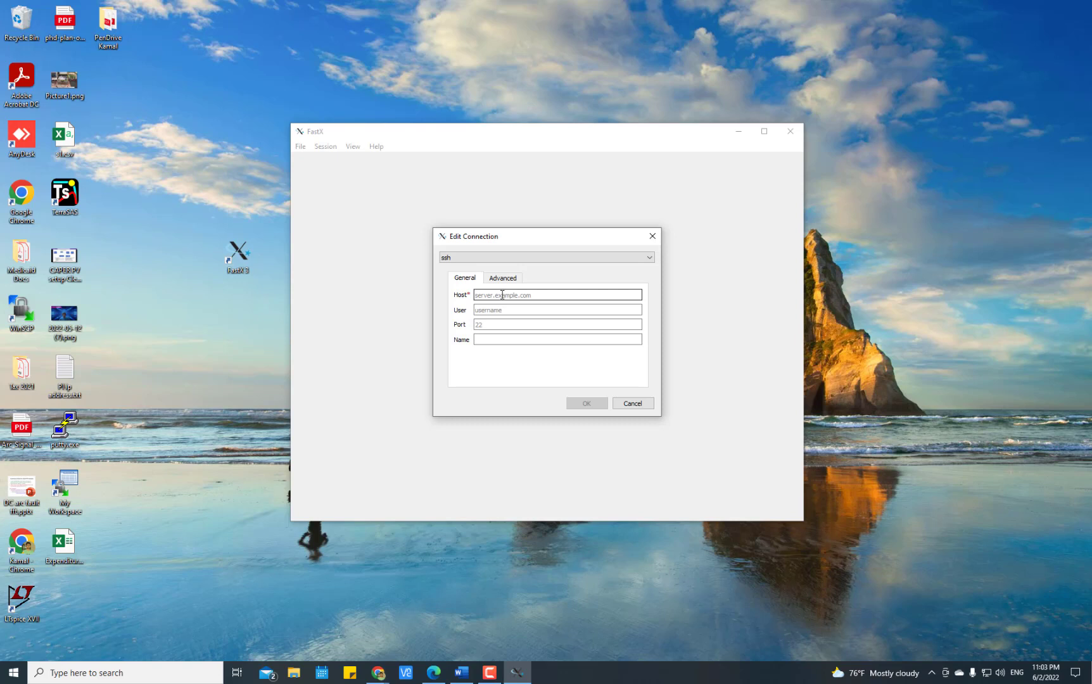
type("ece-gpu02.")
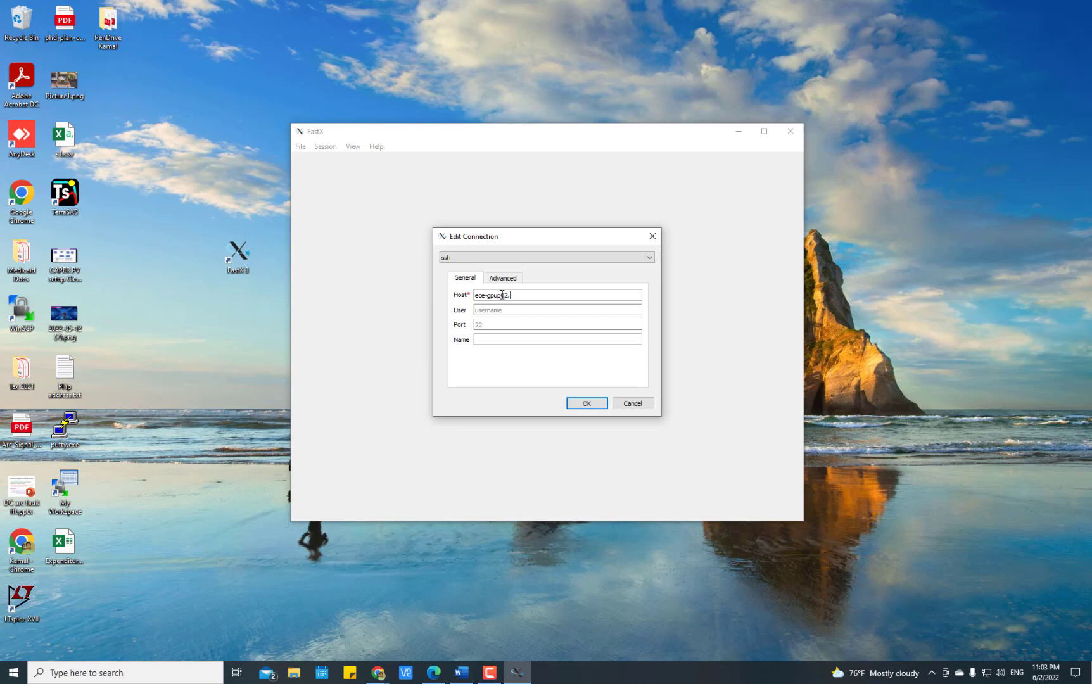
type("dyn.uncc.edu")
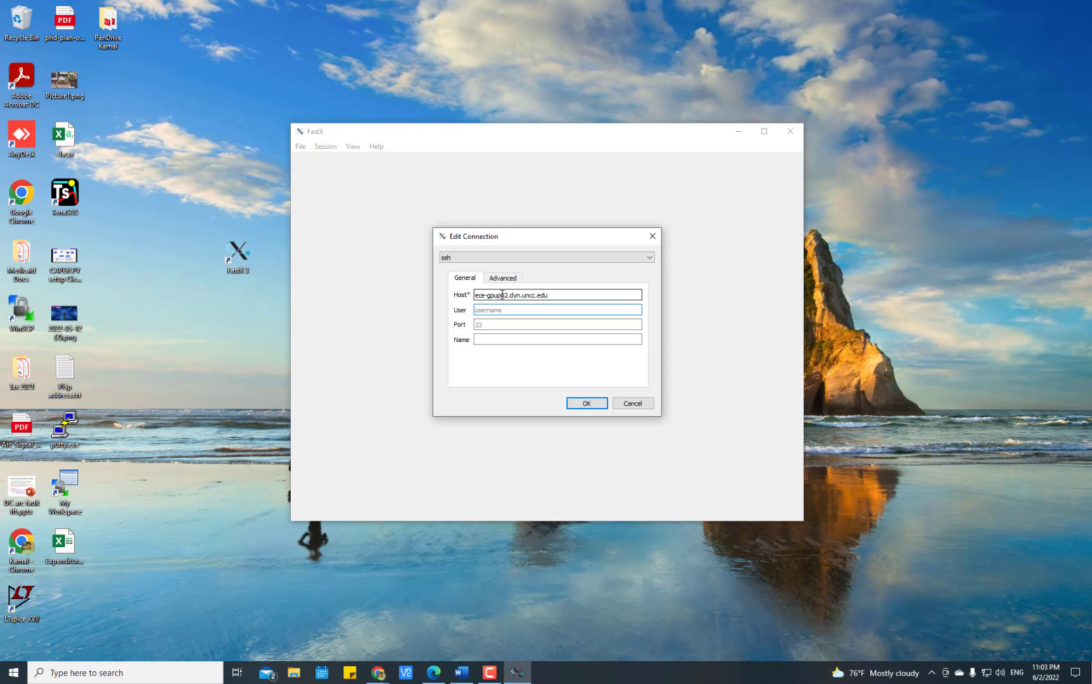
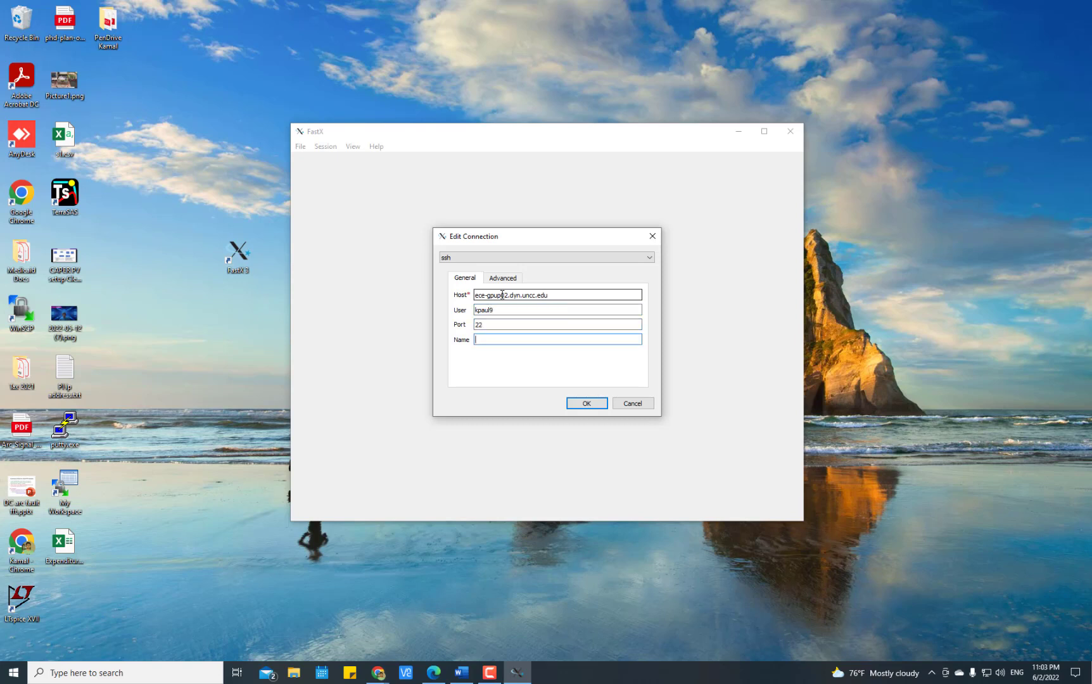
type("UbuntuRemote")
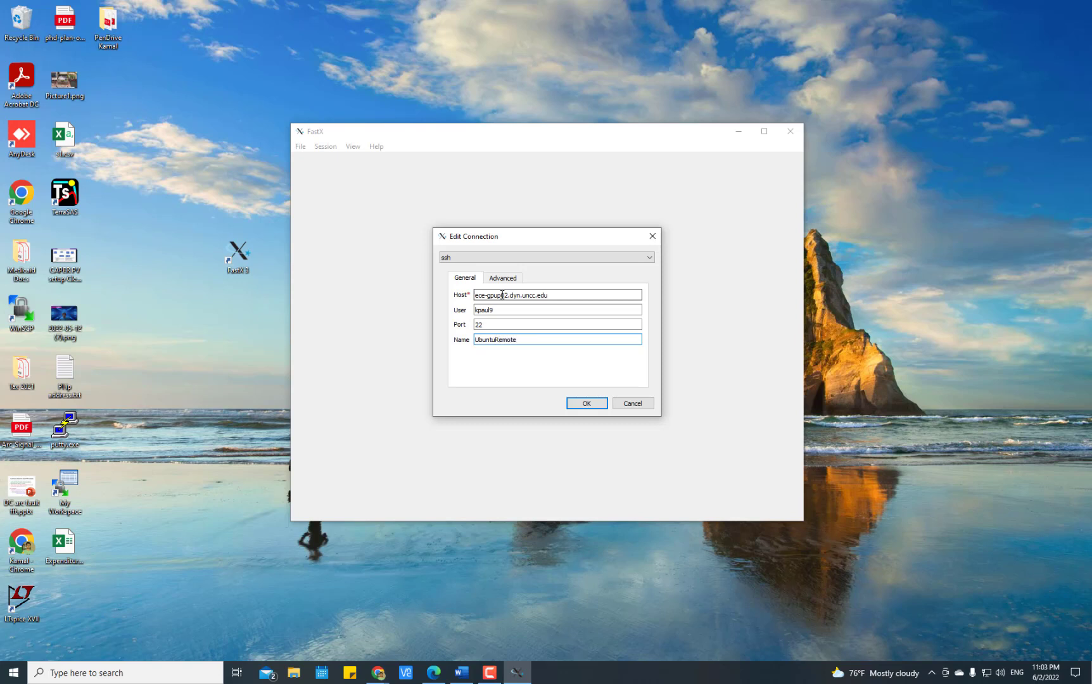
left_click(585, 403)
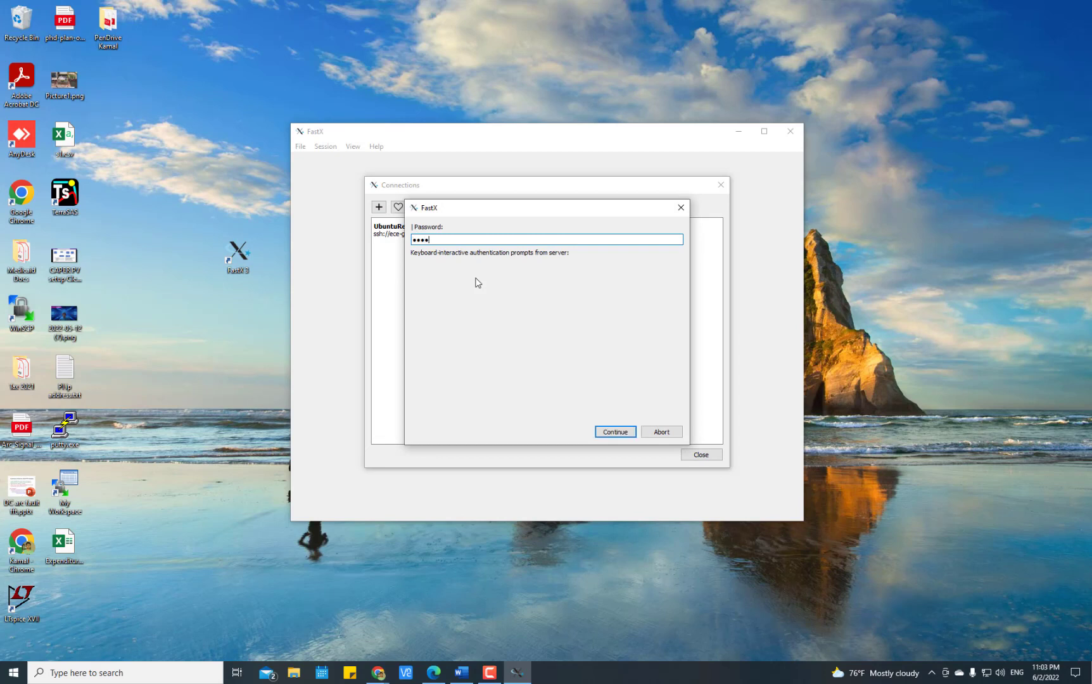
Step: Submit the password and continue through both prompts to reach the UbuntuRemote sessions
type("password")
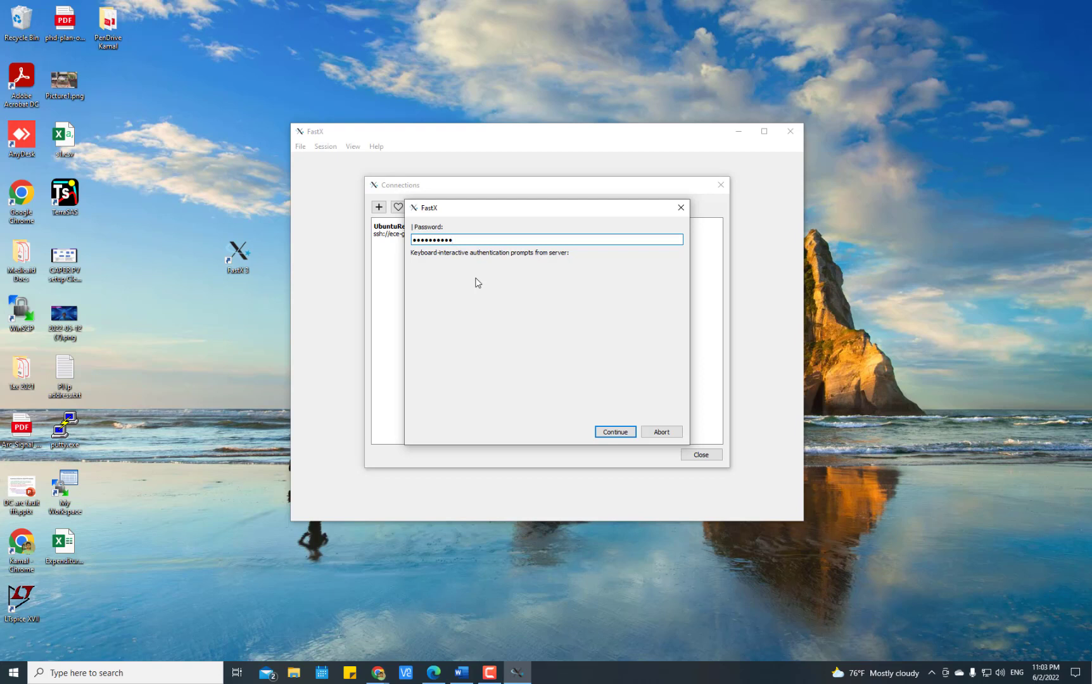
left_click(615, 439)
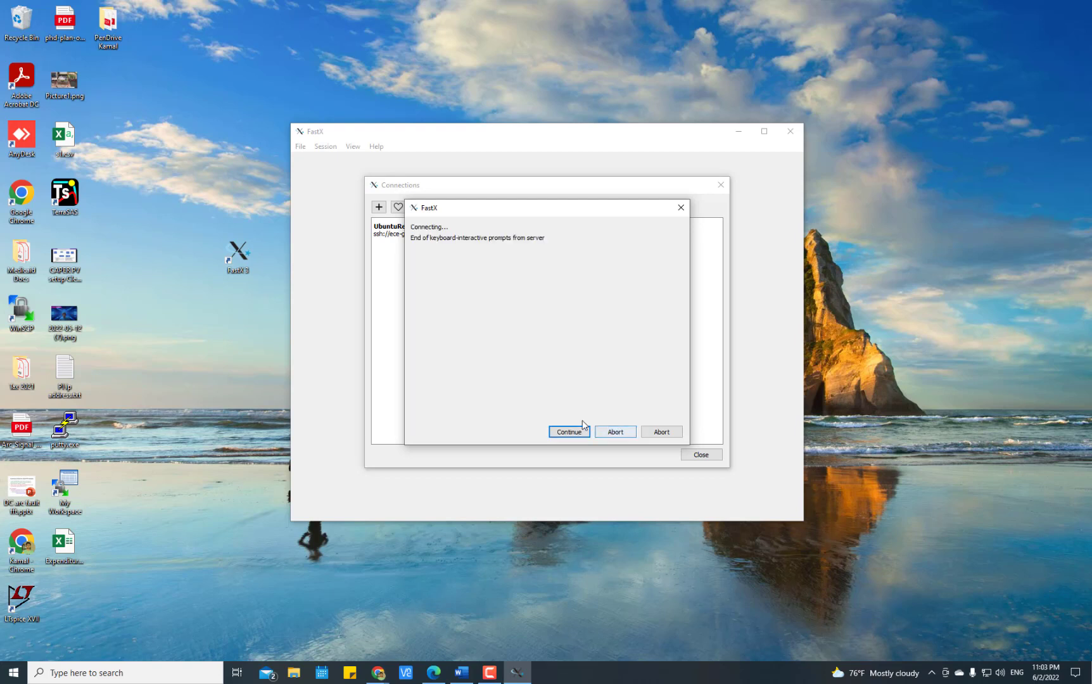
left_click(569, 432)
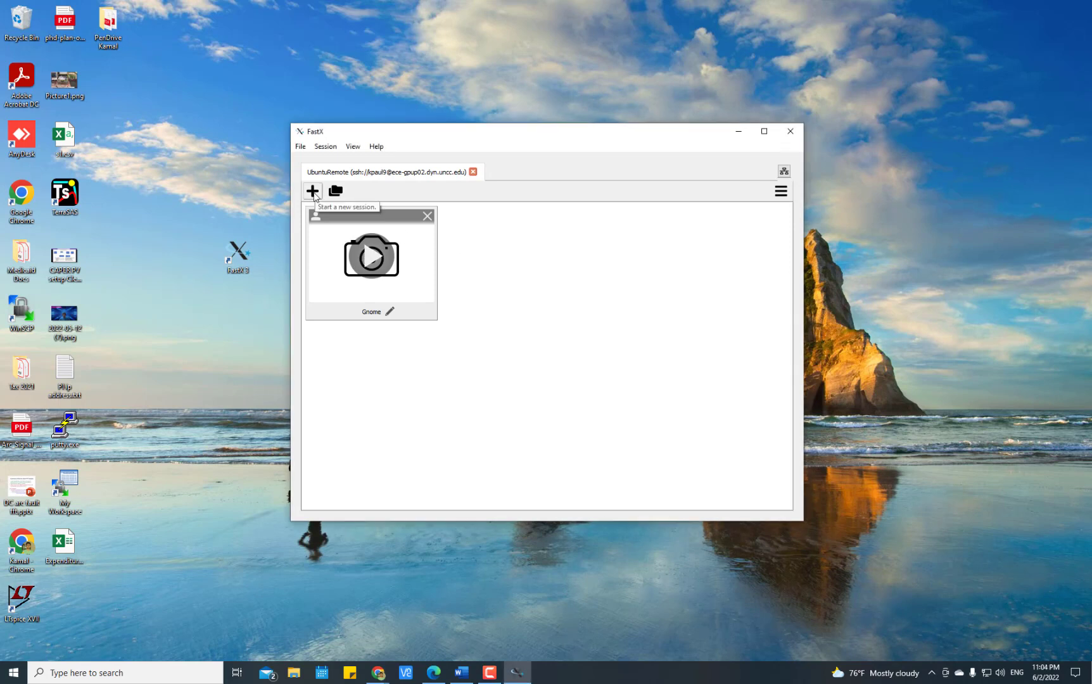
left_click(313, 192)
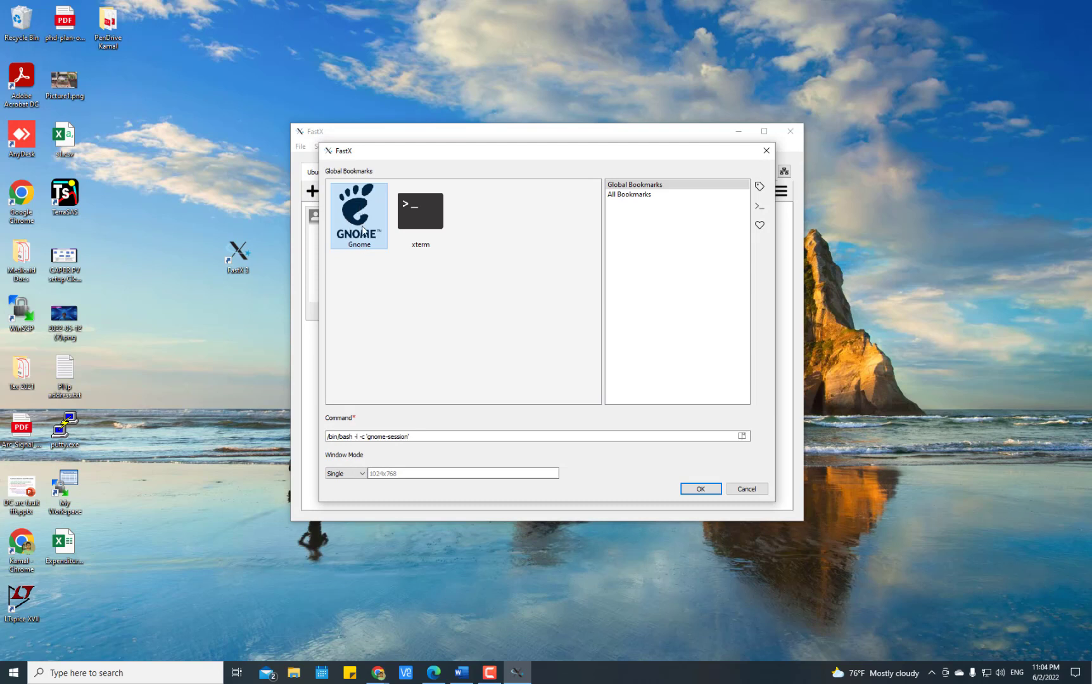
mouse_move(365, 209)
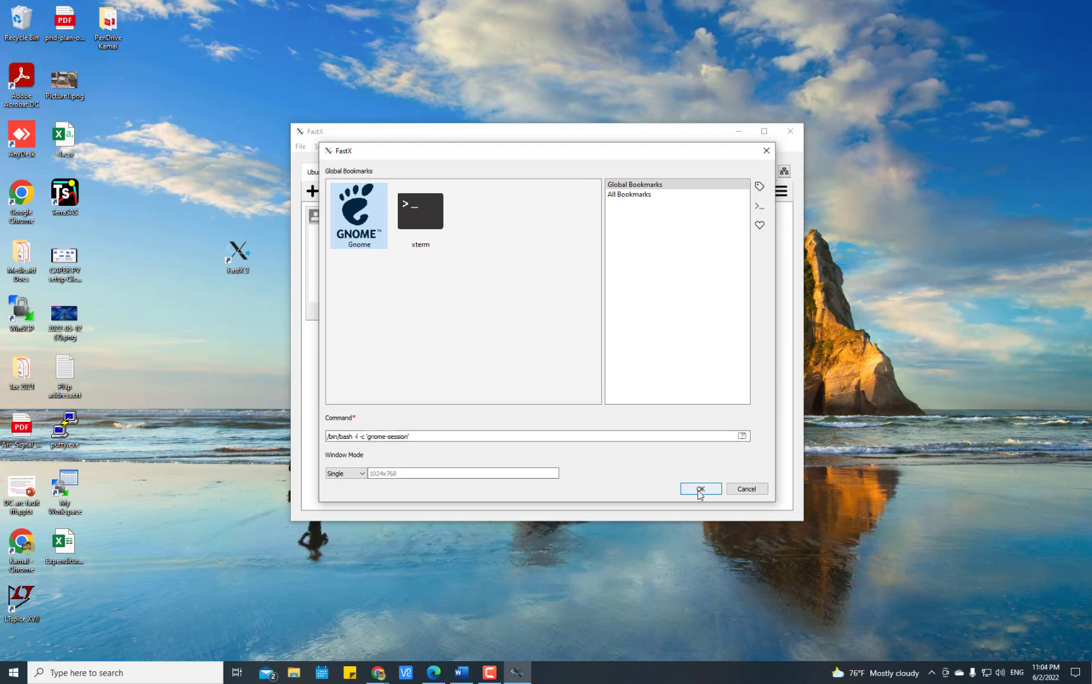
left_click(700, 488)
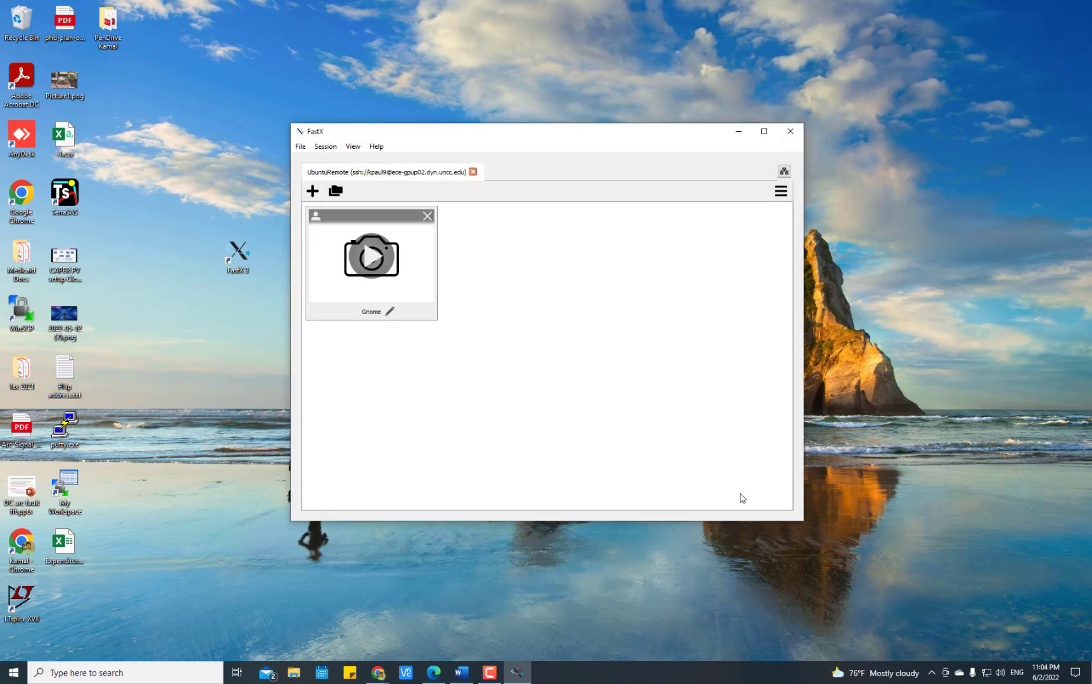
mouse_move(356, 281)
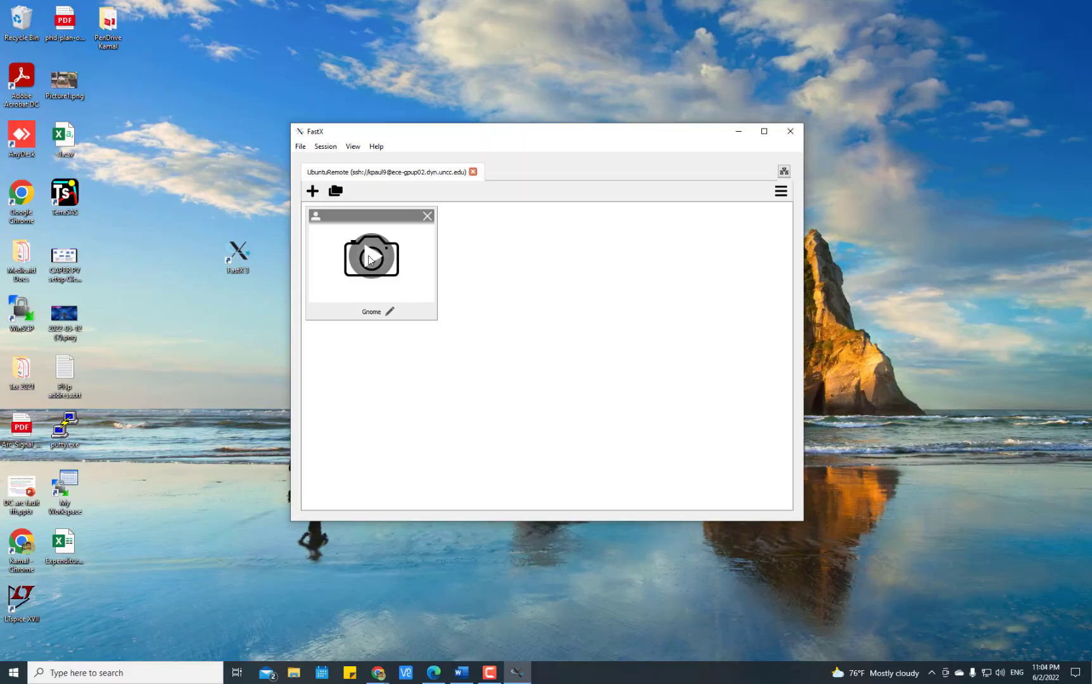
Step: Open the Gnome session thumbnail and enter the password on its lock screen
double_click(371, 257)
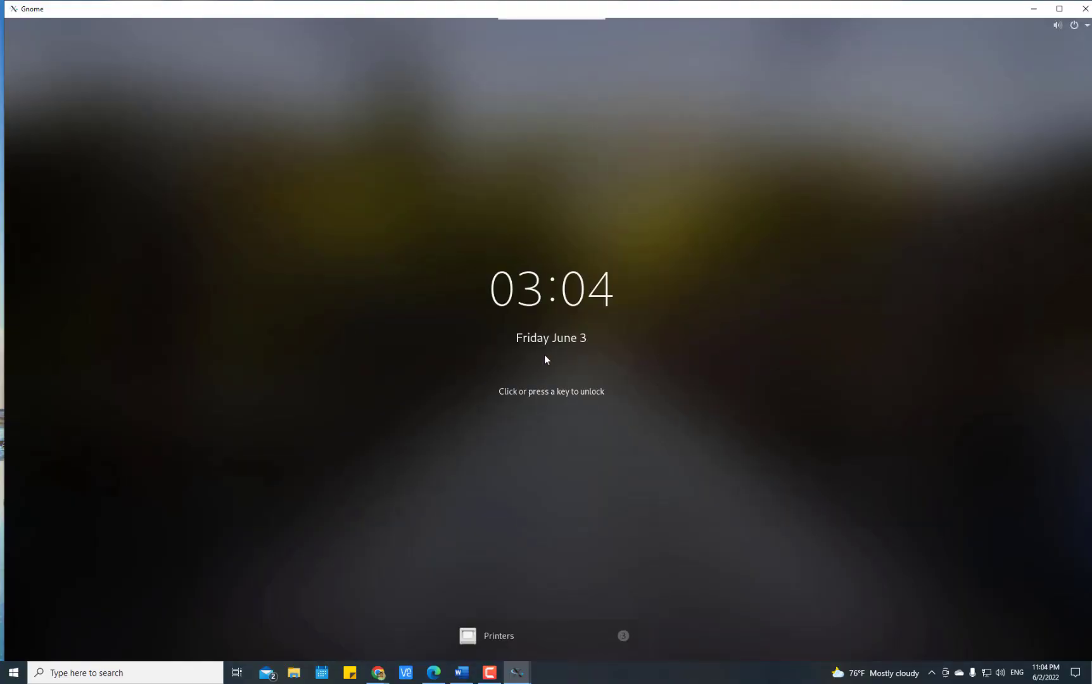
left_click(550, 359)
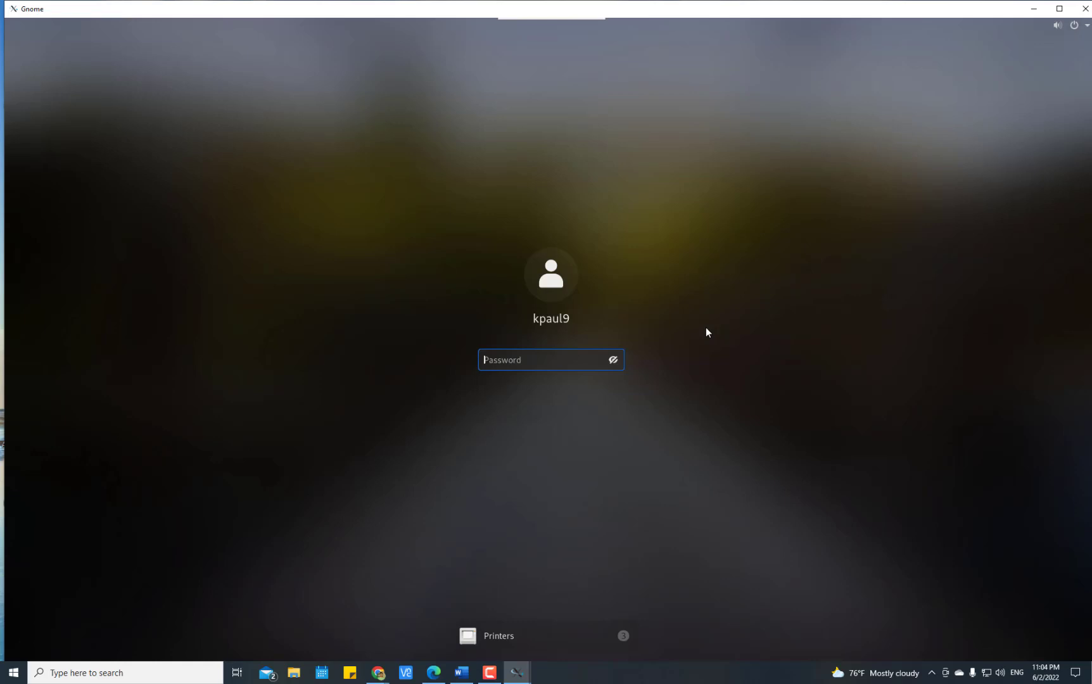
type("password")
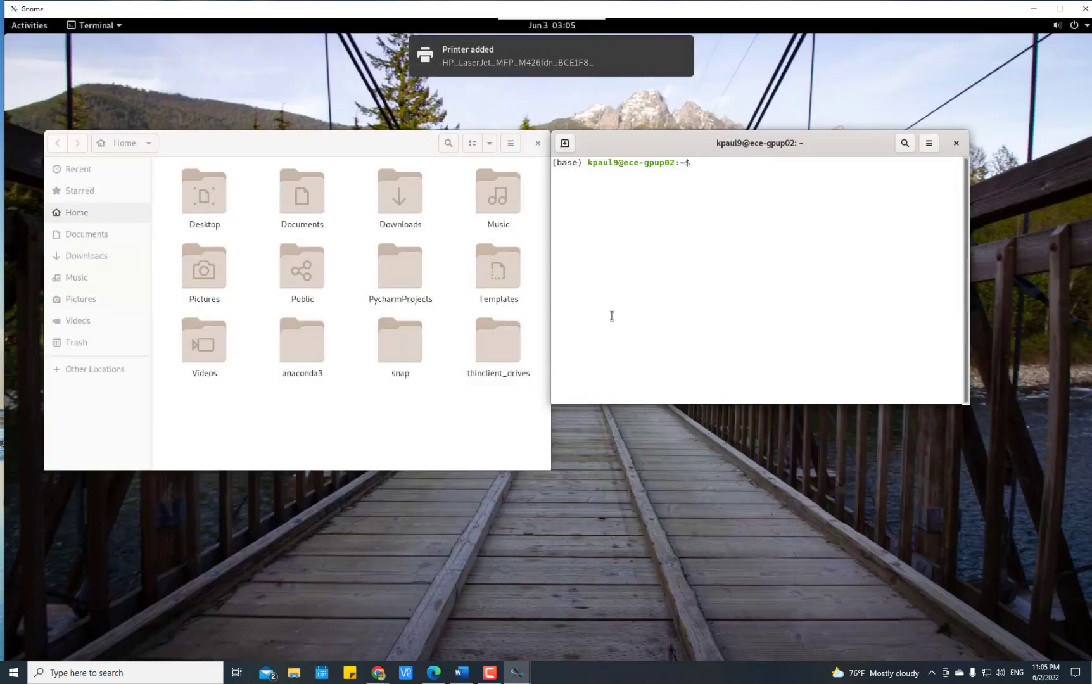
Step: Close the terminal and Home windows, then launch Files from the Activities dock
left_click(955, 142)
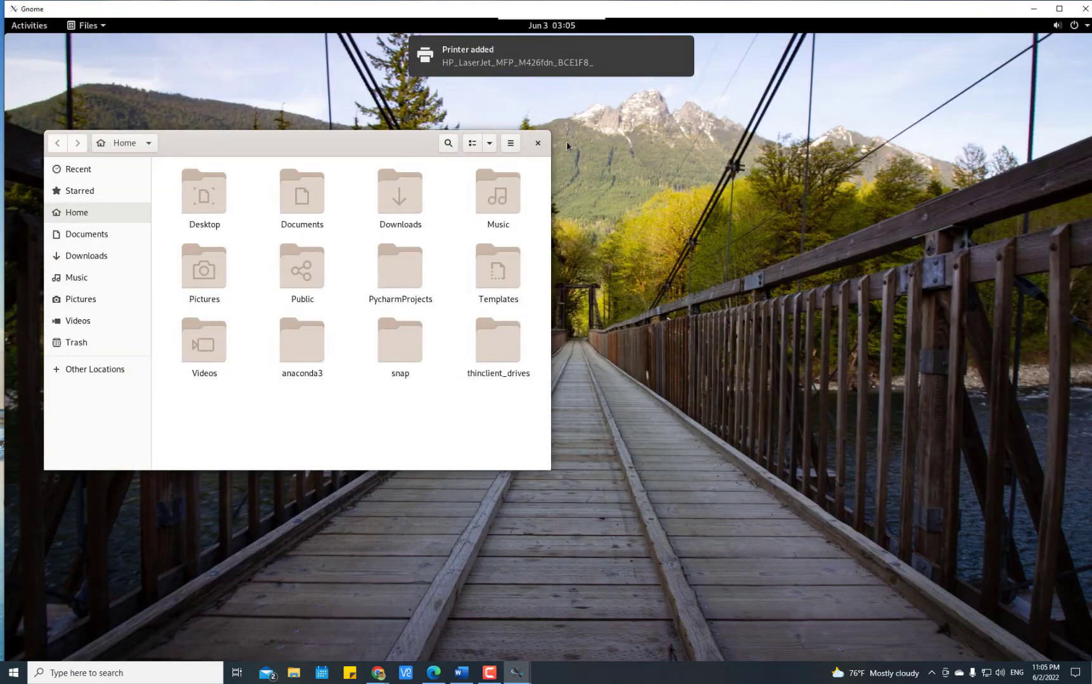
left_click(537, 143)
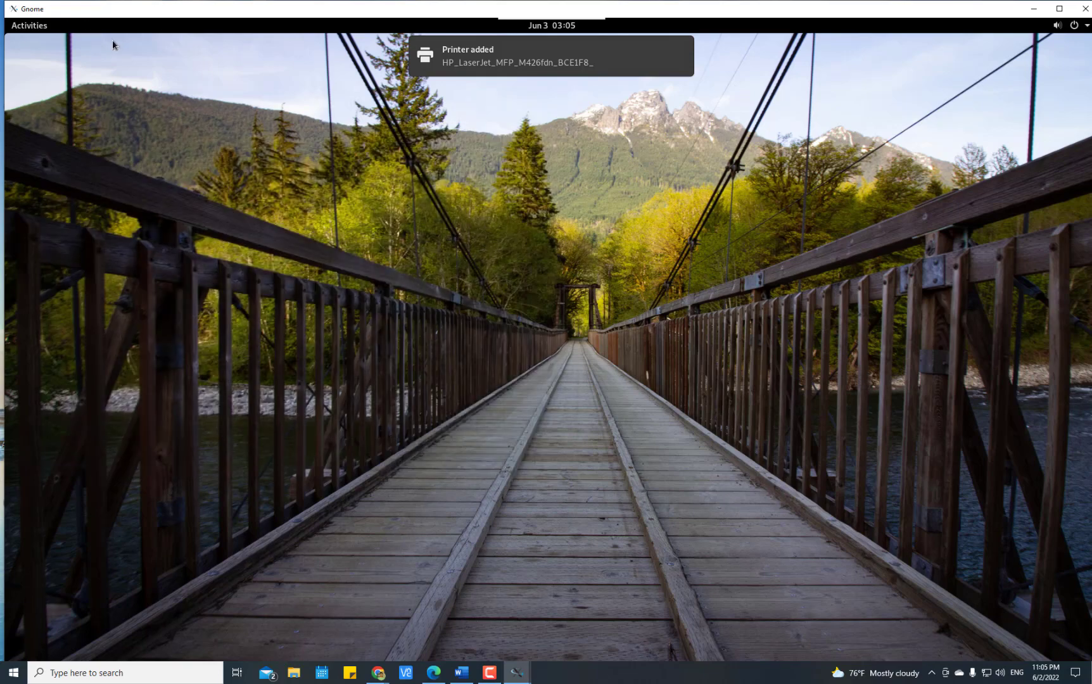
left_click(29, 25)
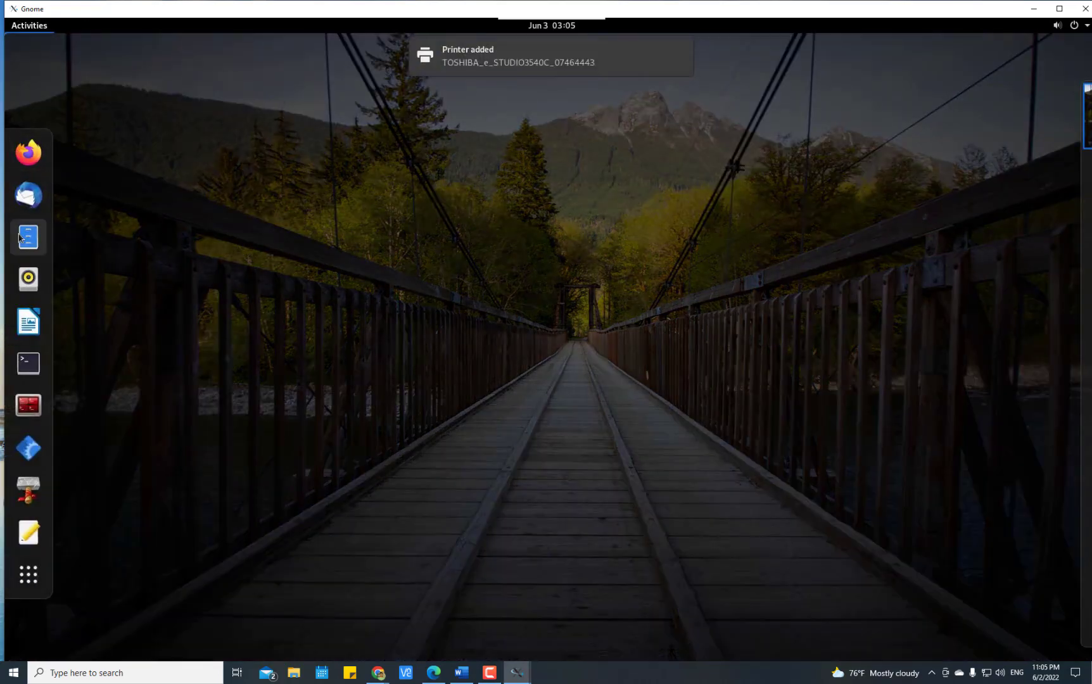
left_click(28, 237)
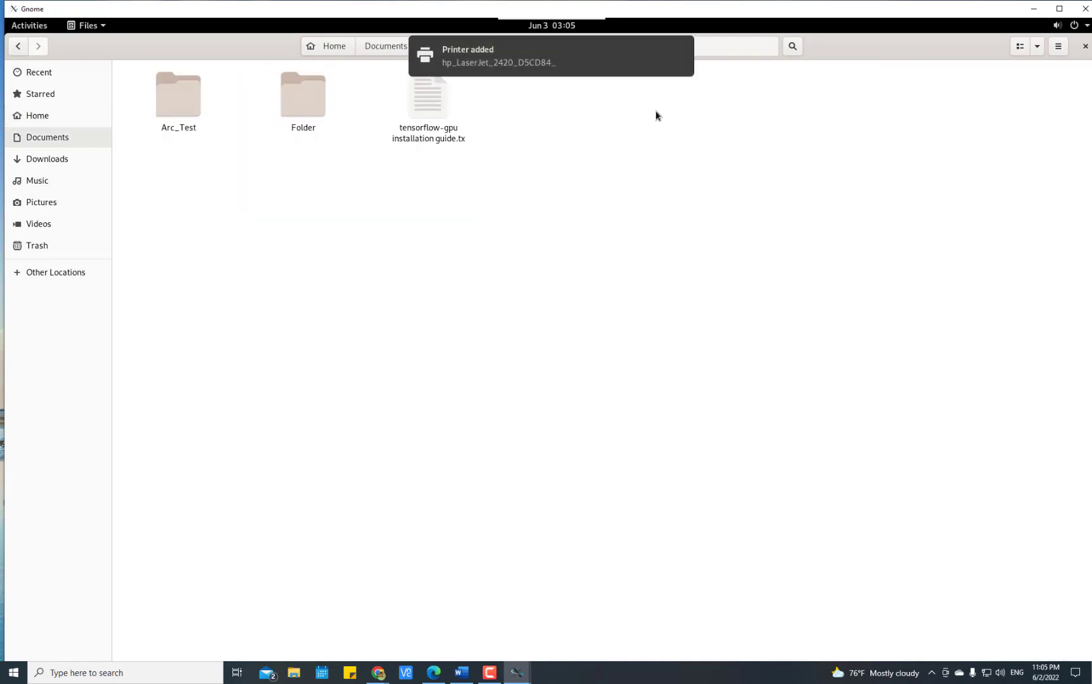
mouse_move(527, 477)
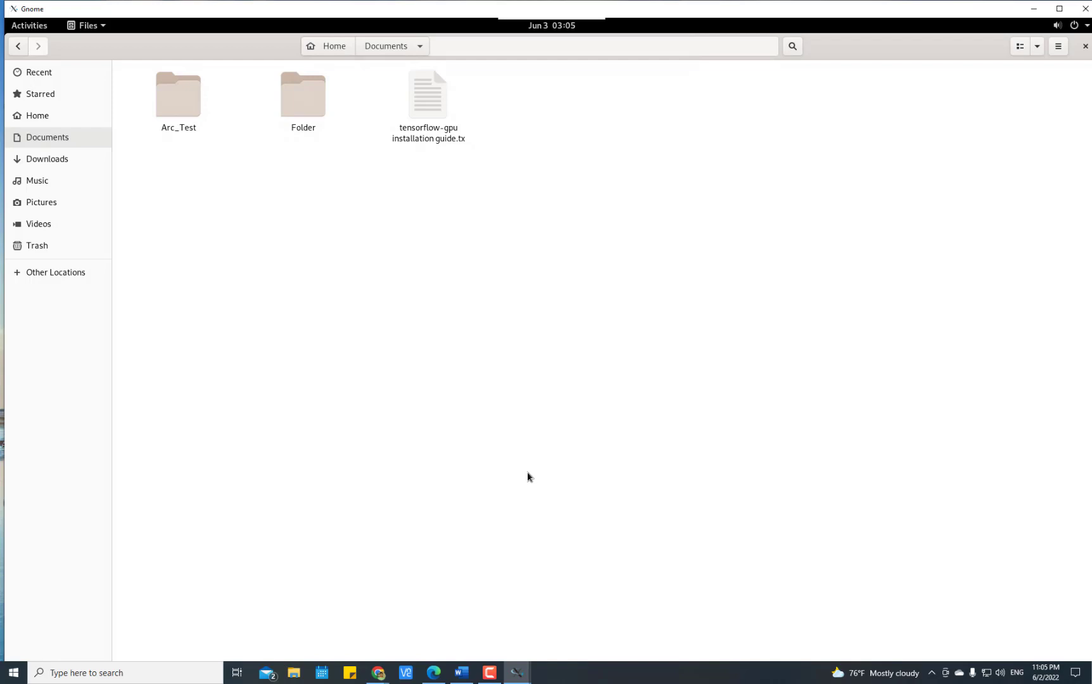
mouse_move(541, 453)
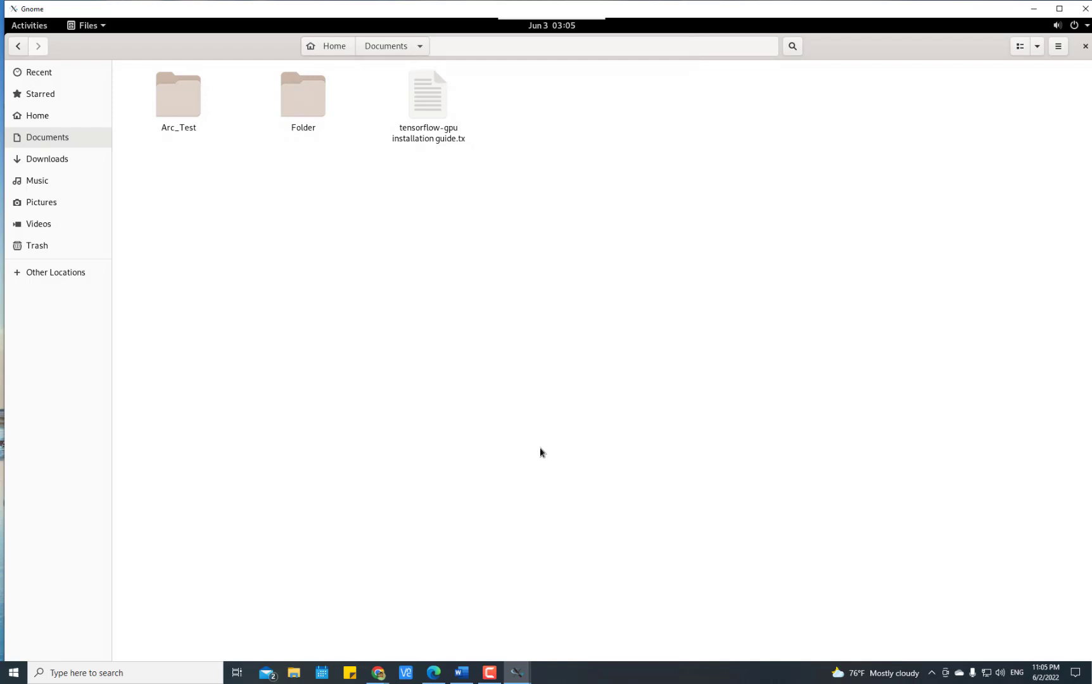